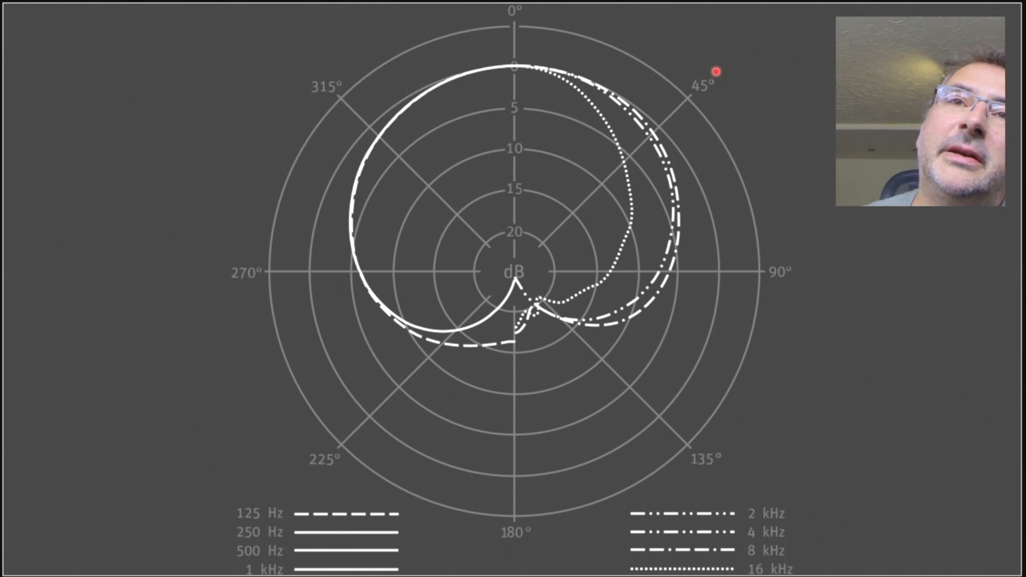
mouse_move(545, 20)
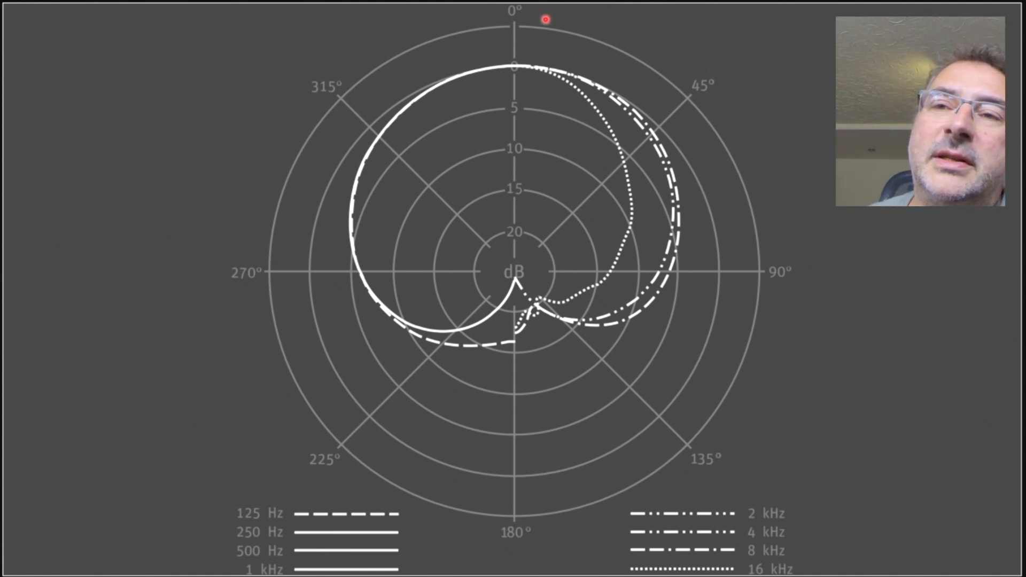
mouse_move(712, 87)
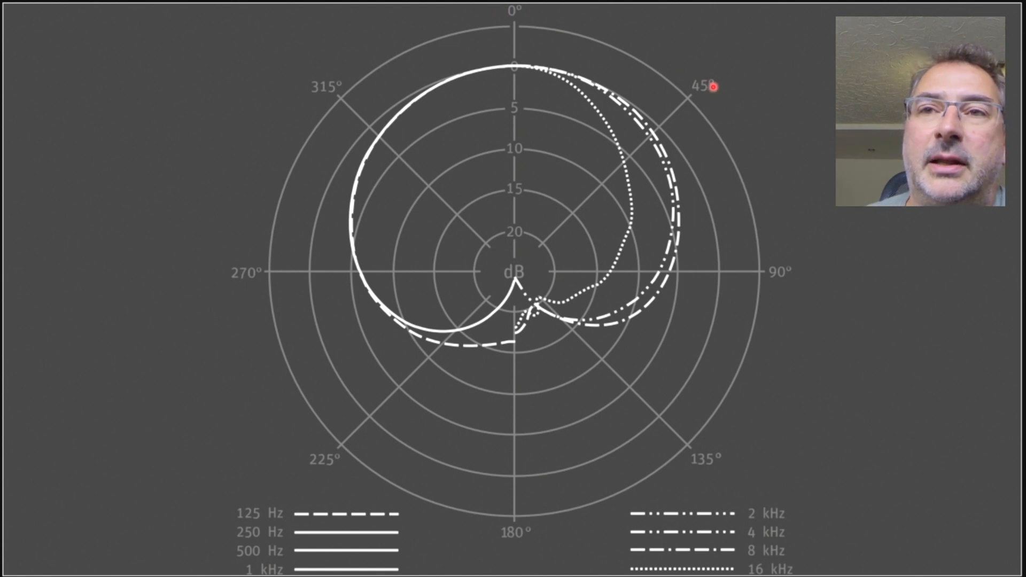
mouse_move(779, 294)
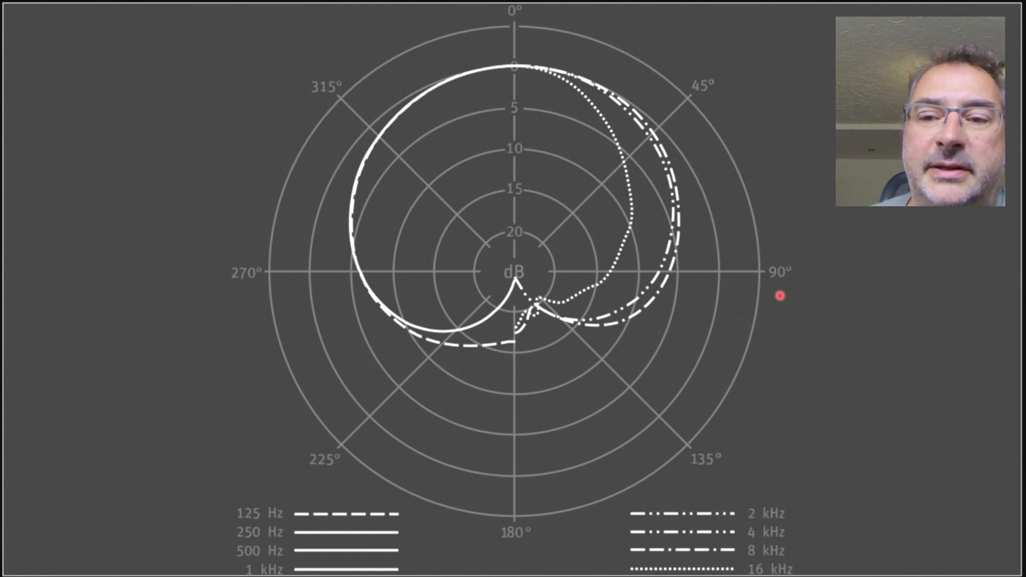
mouse_move(757, 362)
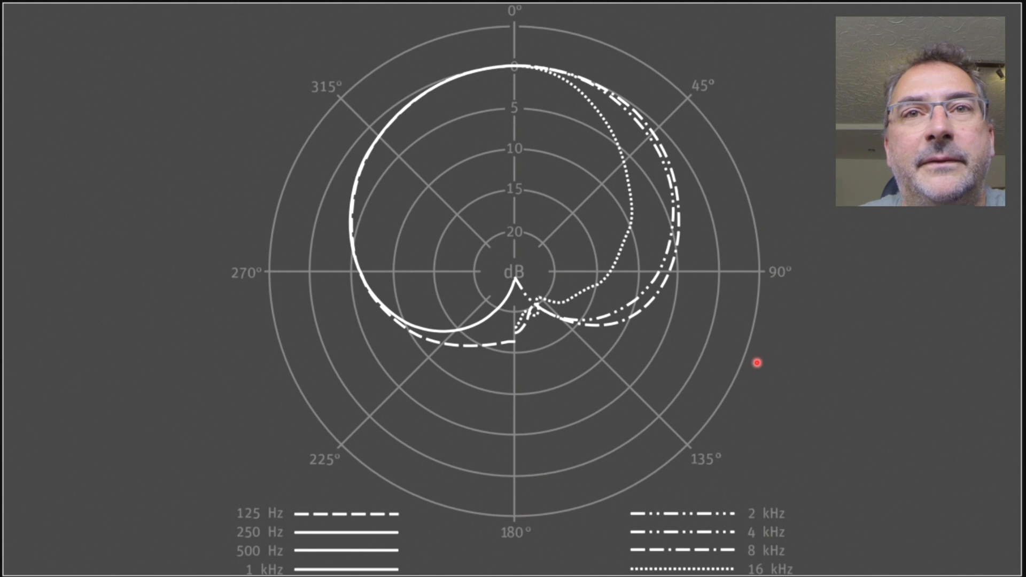
mouse_move(292, 298)
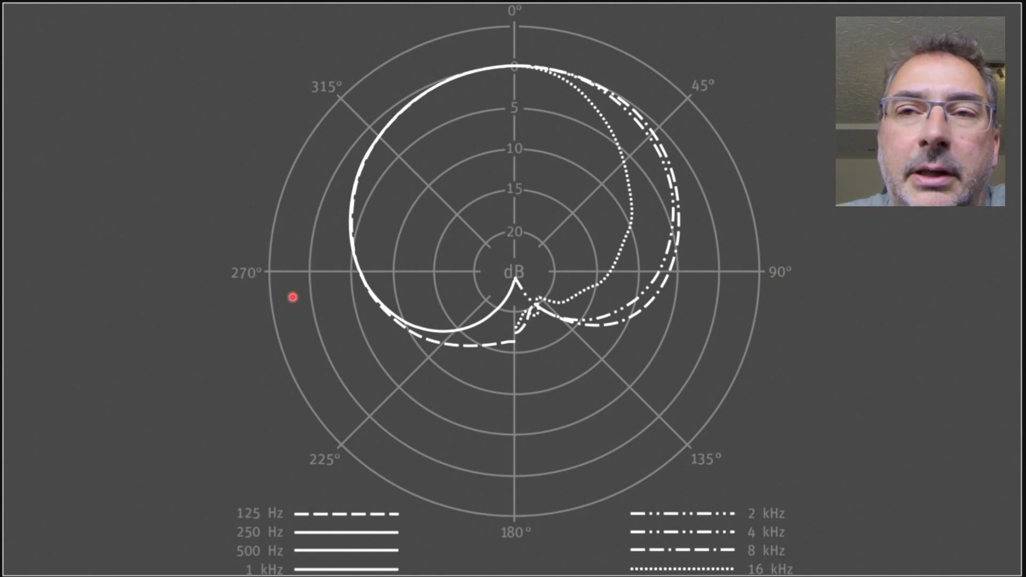
mouse_move(484, 8)
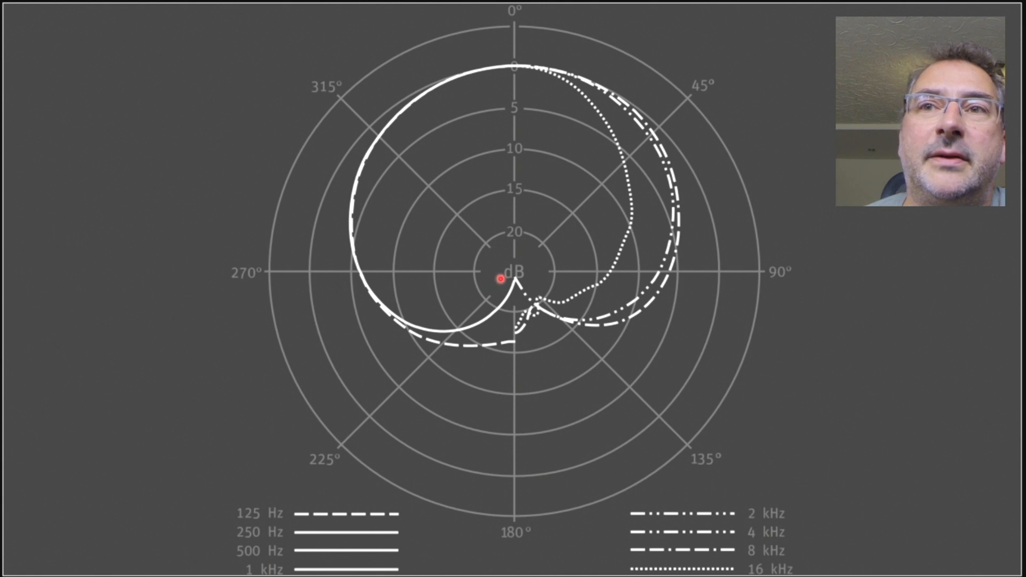
mouse_move(786, 11)
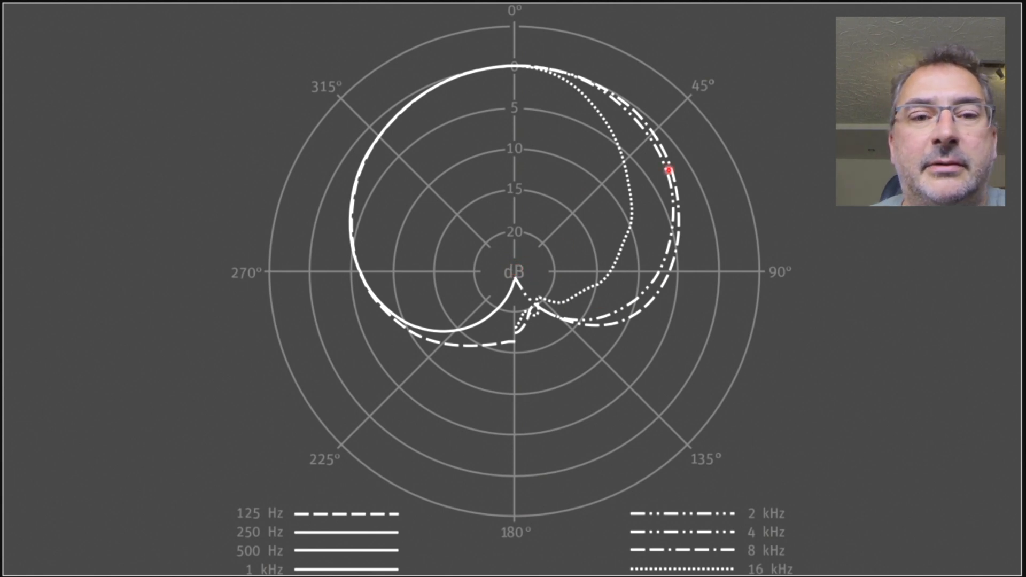
mouse_move(397, 368)
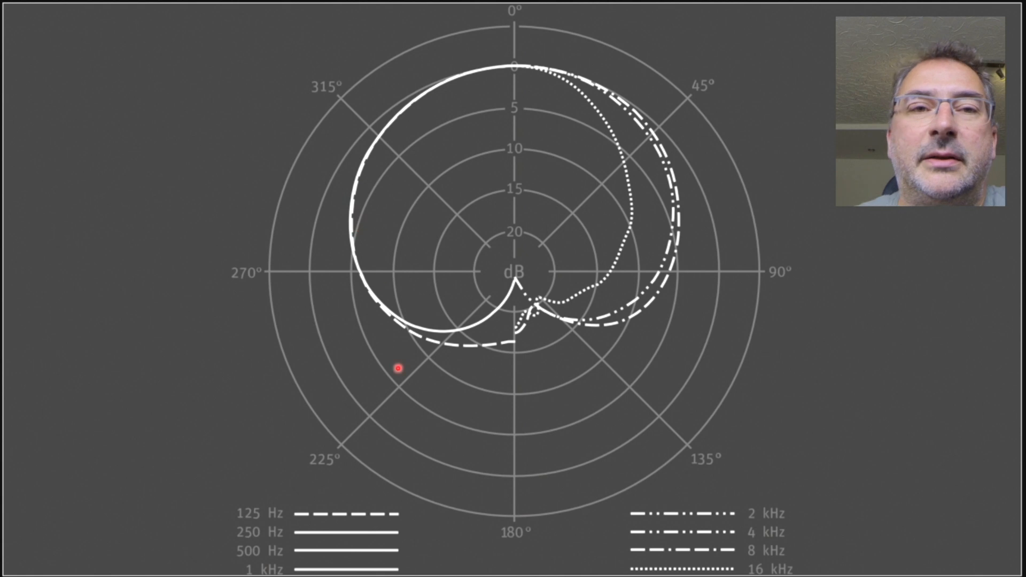
mouse_move(682, 534)
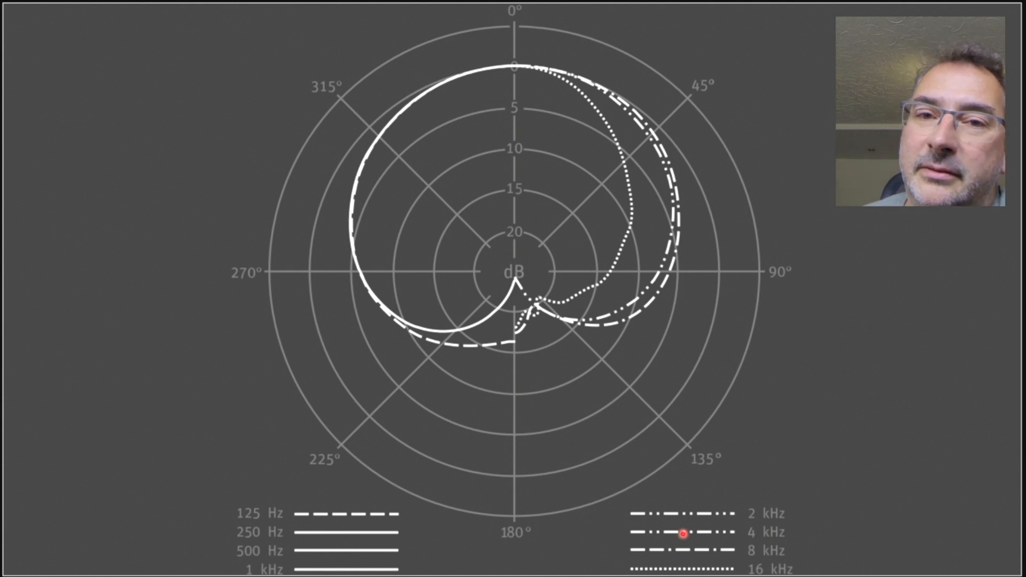
mouse_move(700, 280)
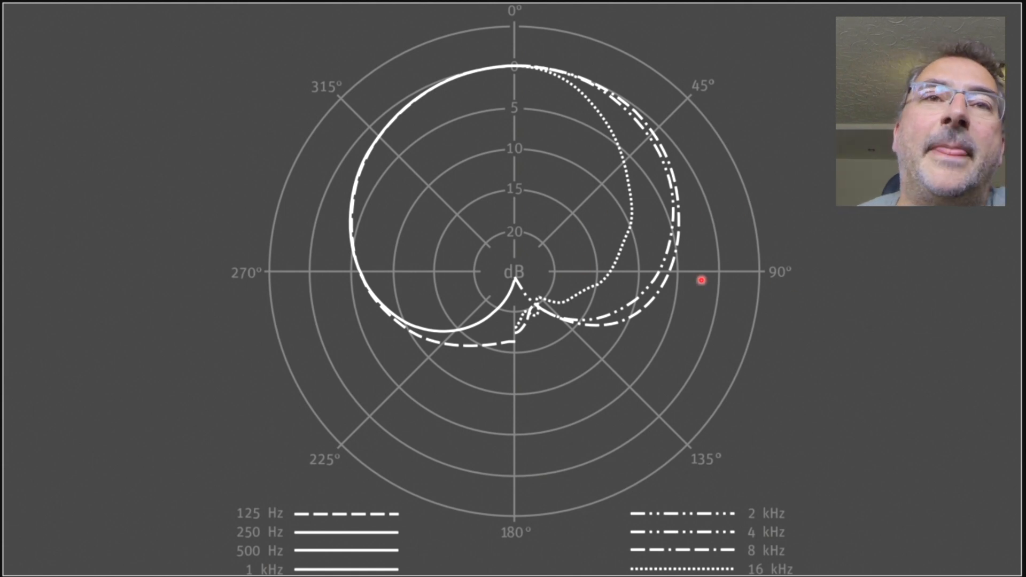
mouse_move(410, 66)
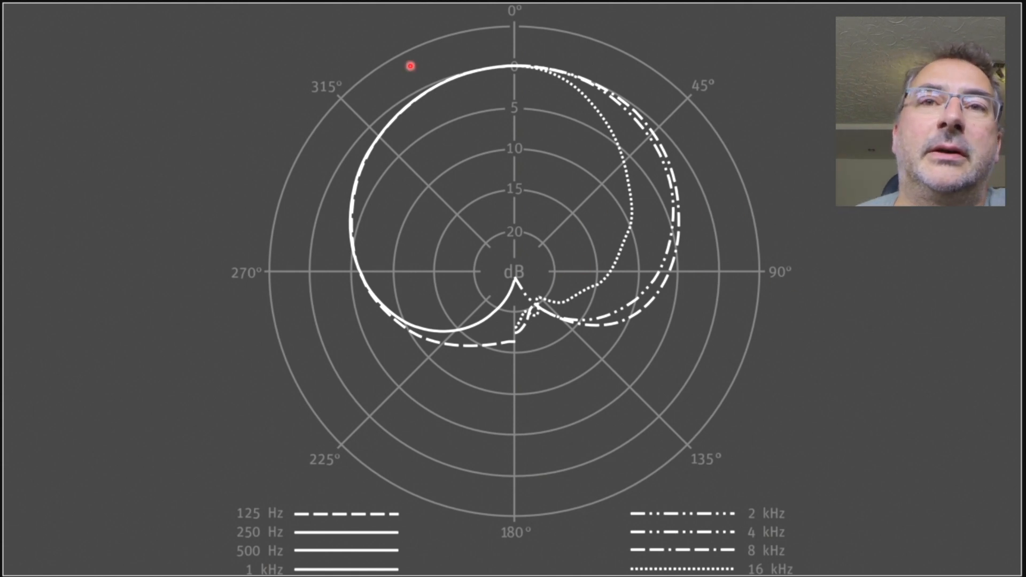
mouse_move(520, 65)
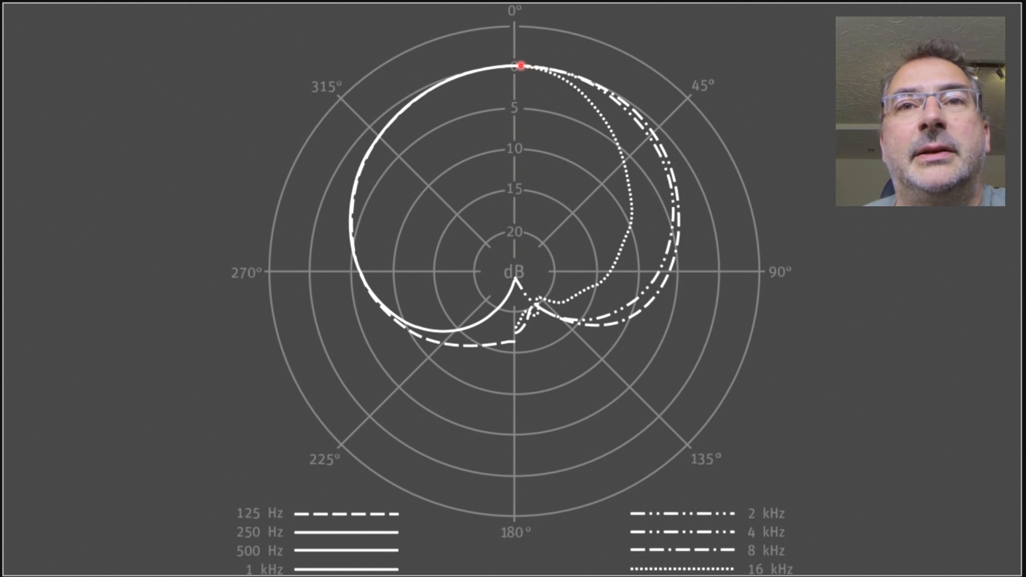
mouse_move(539, 87)
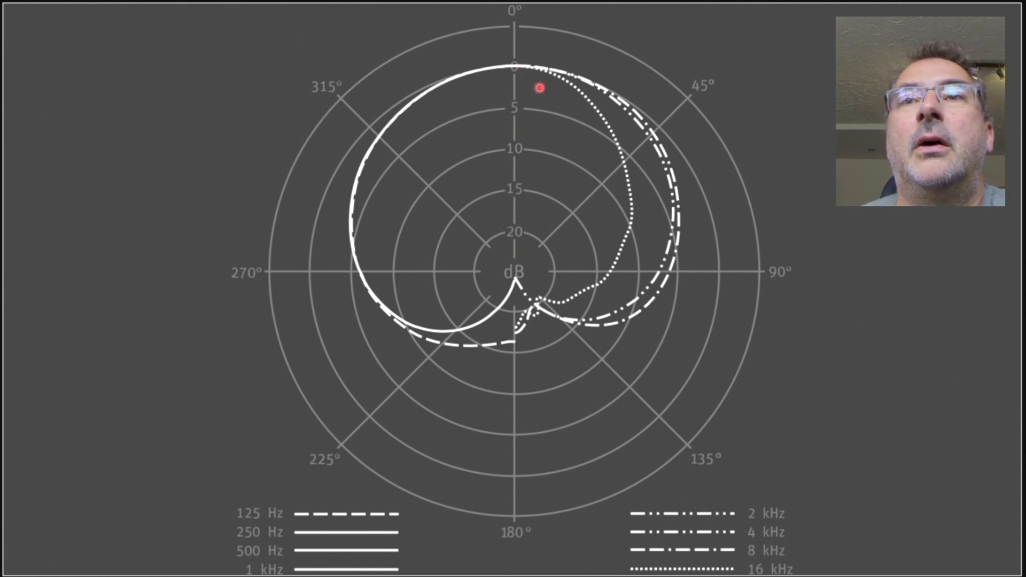
mouse_move(571, 79)
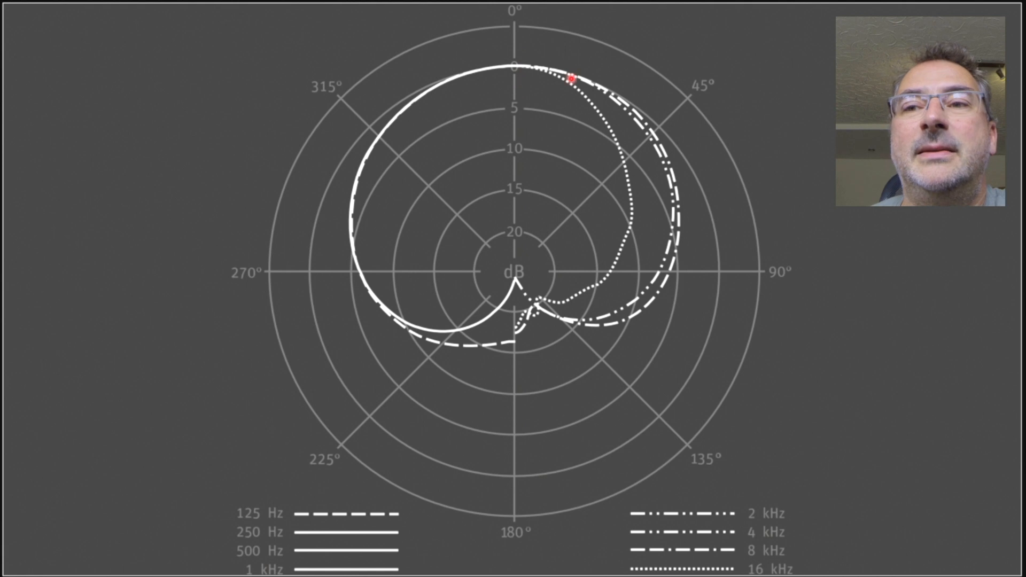
mouse_move(728, 266)
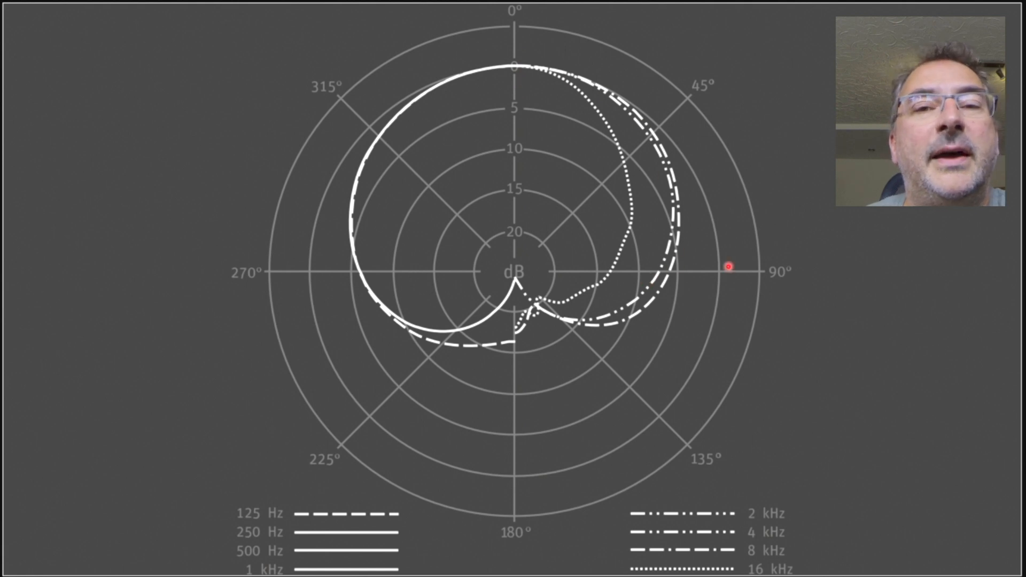
mouse_move(253, 264)
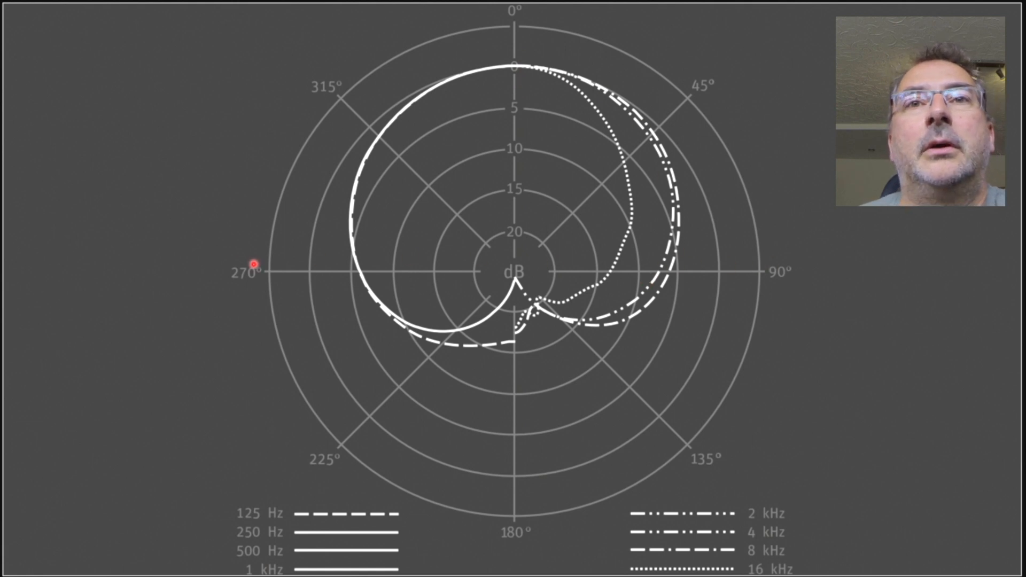
mouse_move(519, 52)
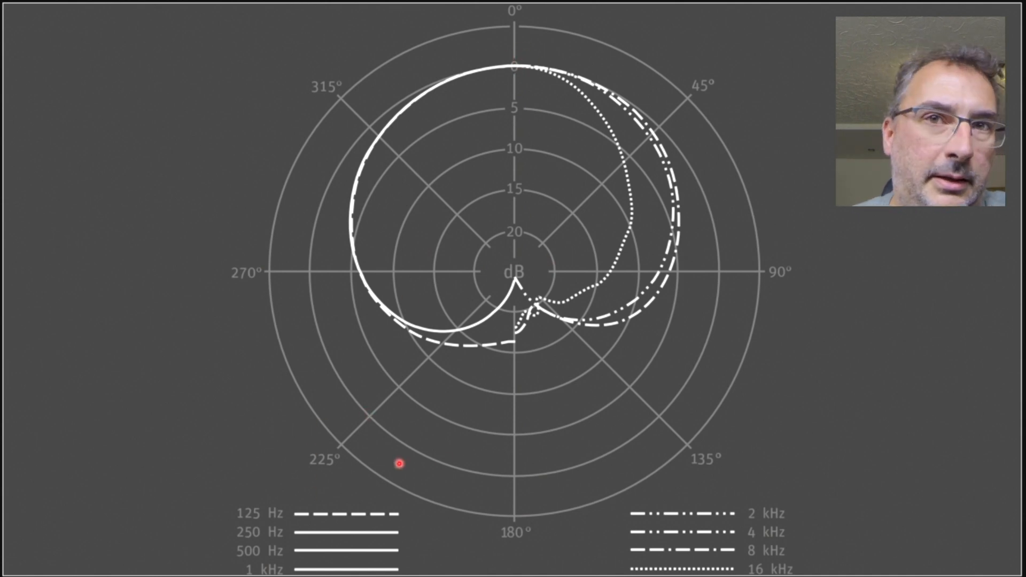
mouse_move(513, 58)
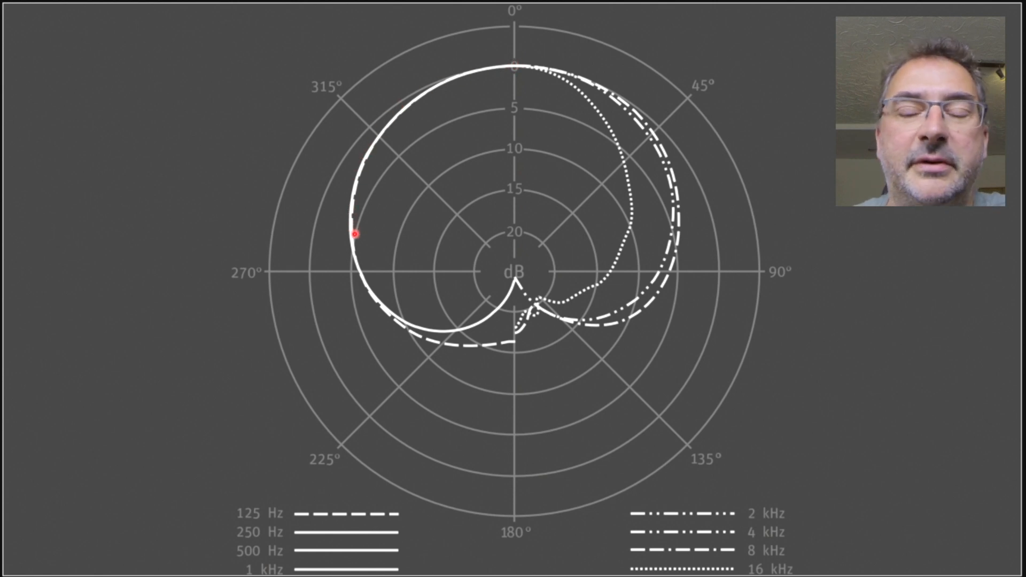
mouse_move(370, 265)
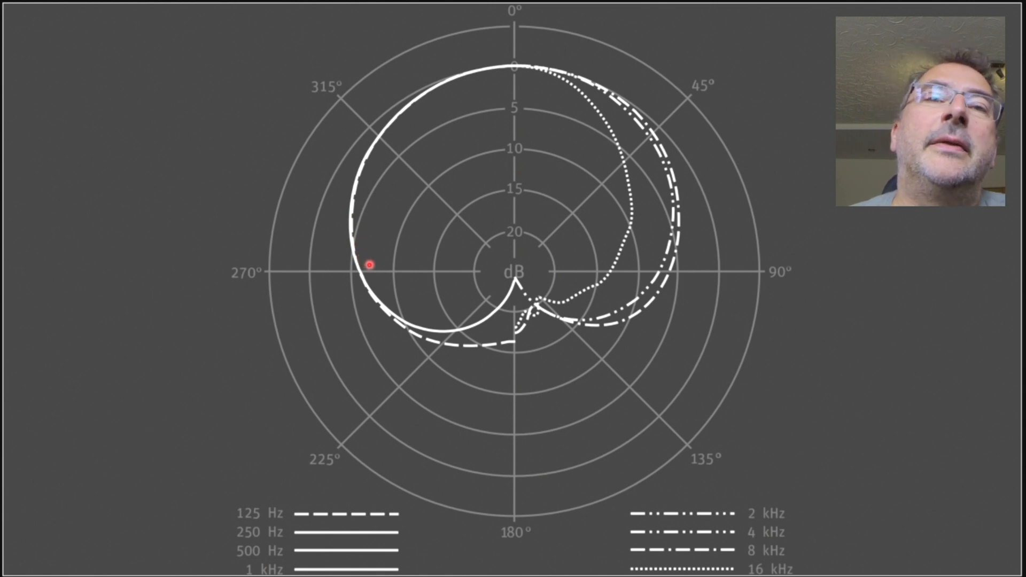
mouse_move(378, 136)
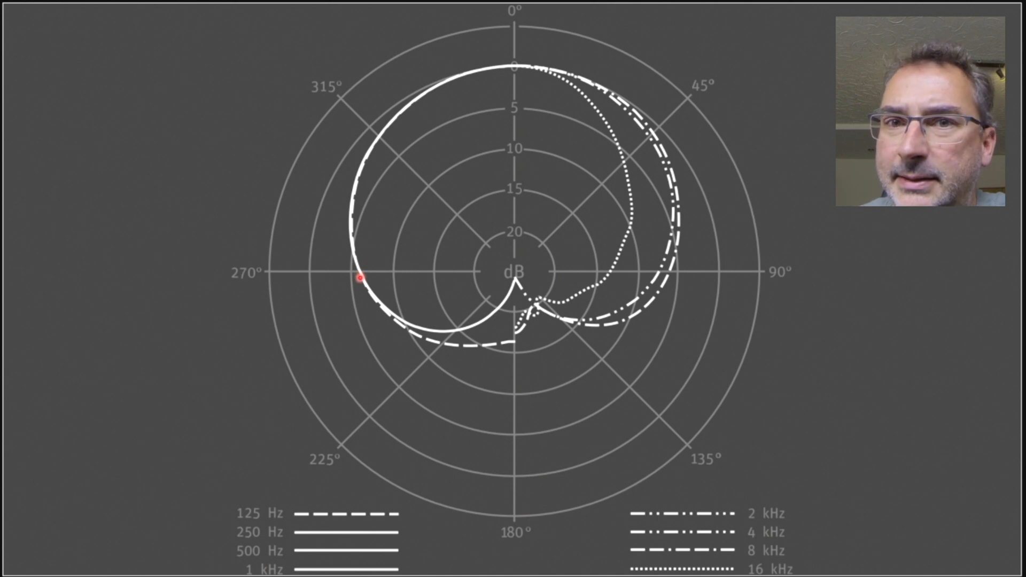
mouse_move(551, 309)
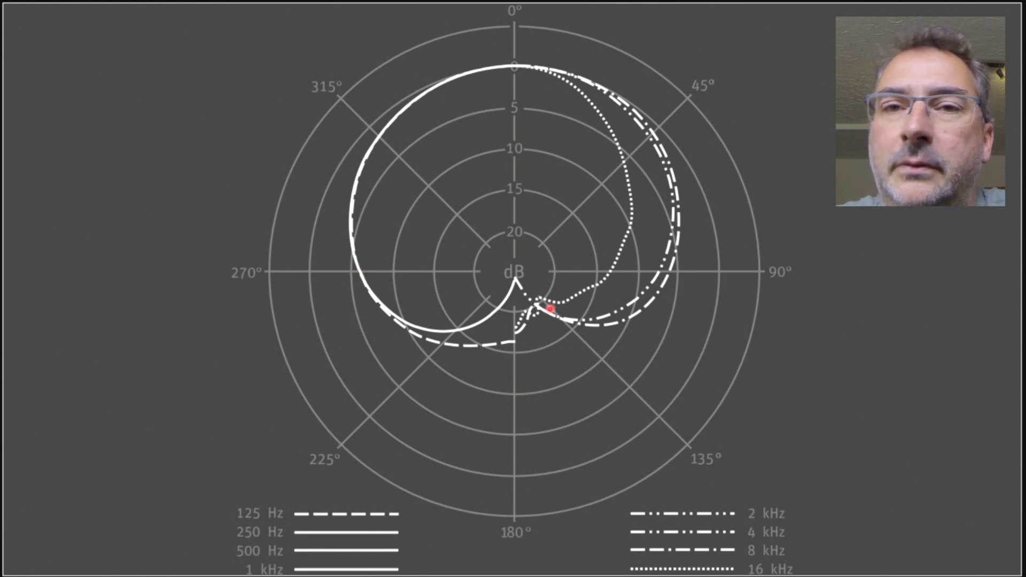
mouse_move(545, 281)
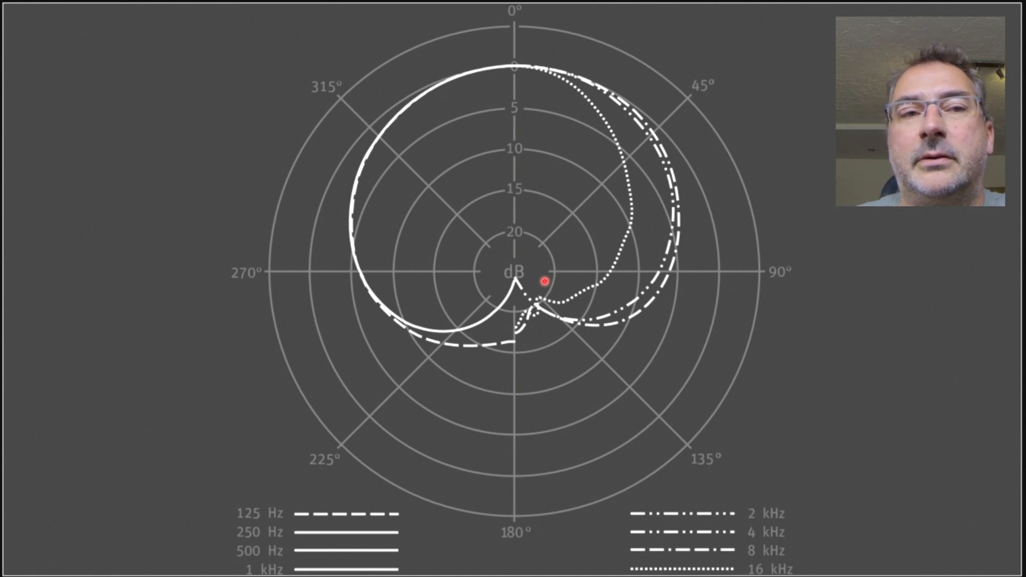
mouse_move(320, 216)
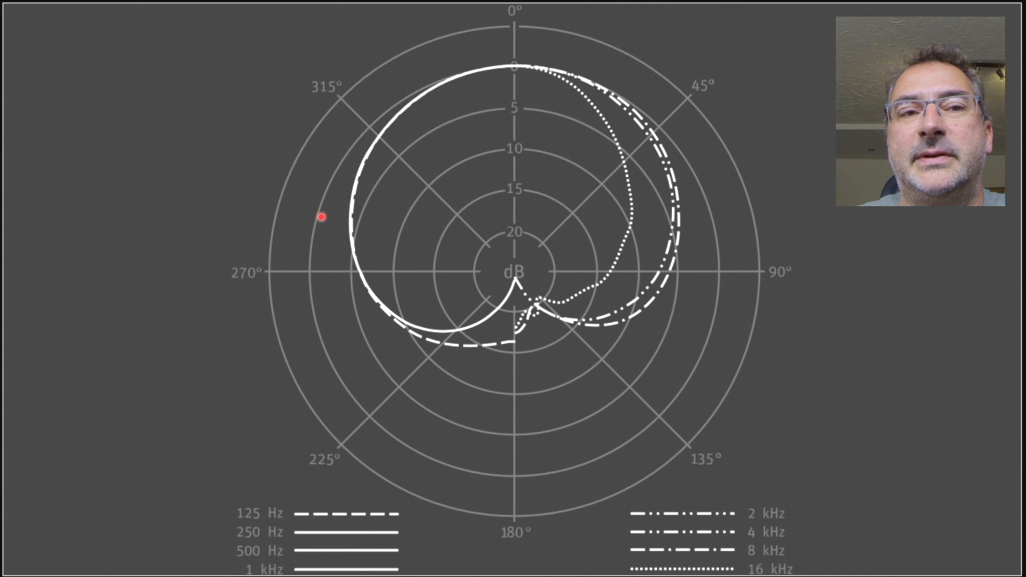
mouse_move(244, 271)
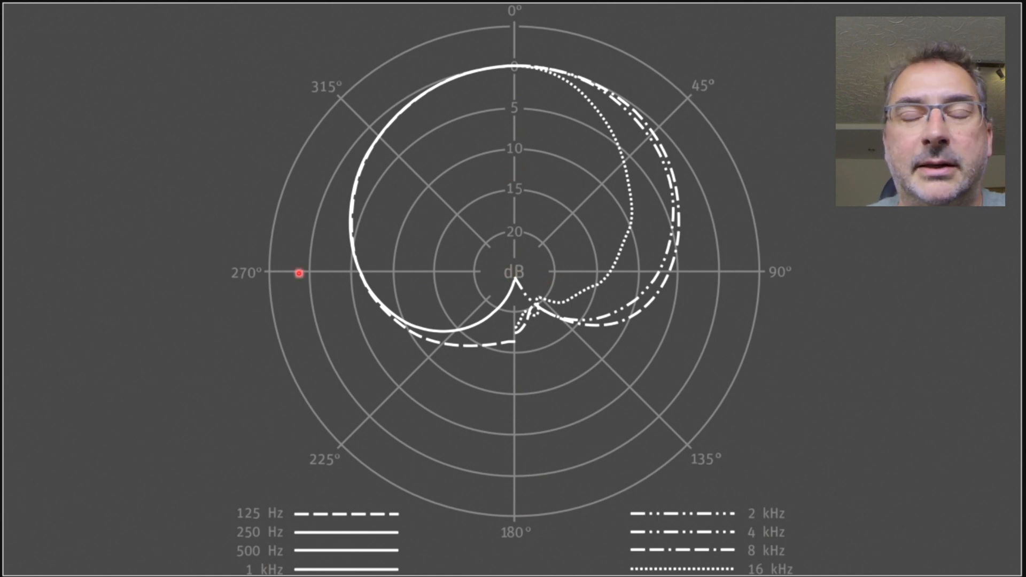
mouse_move(805, 268)
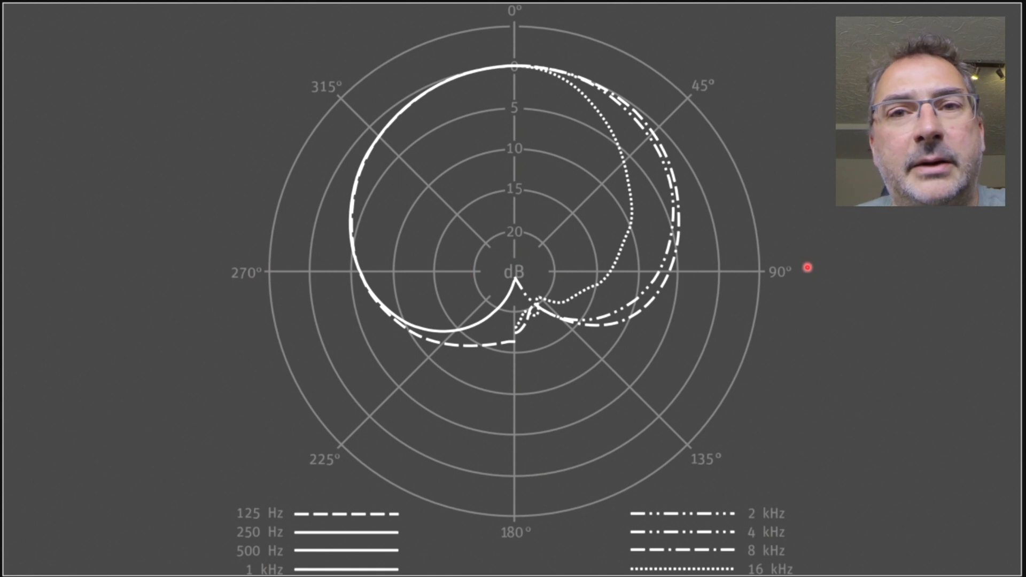
mouse_move(808, 256)
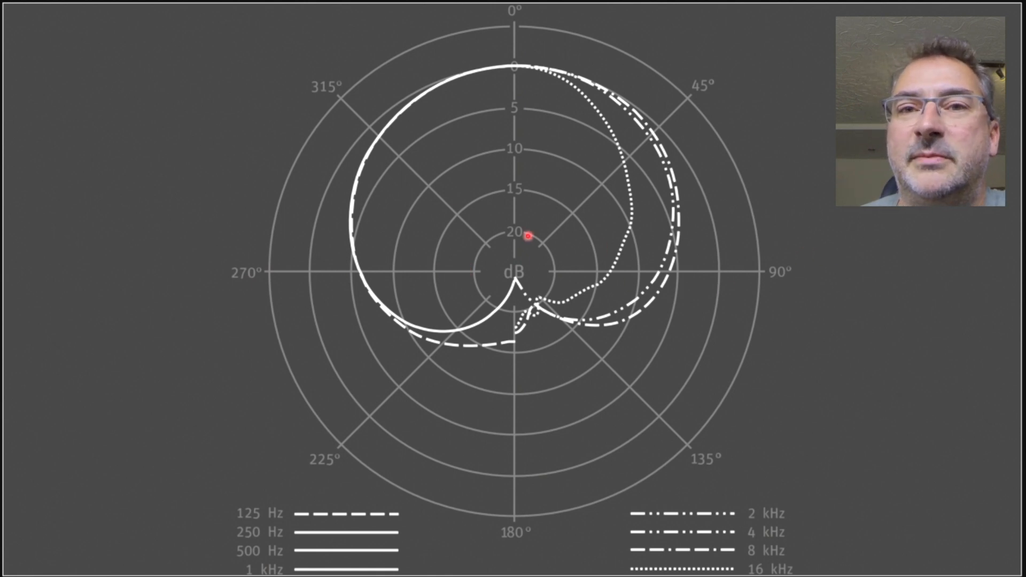
mouse_move(359, 280)
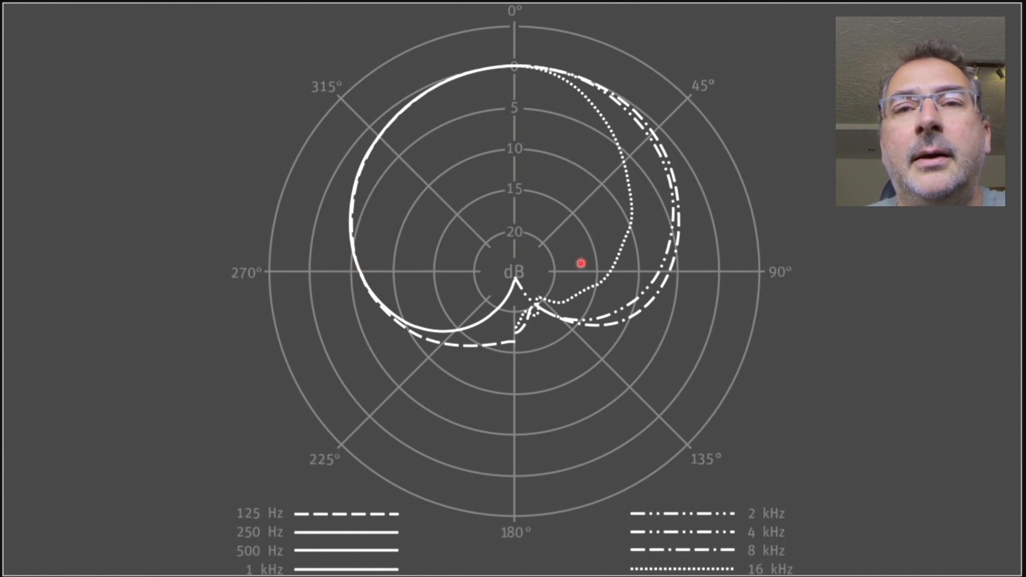
mouse_move(906, 266)
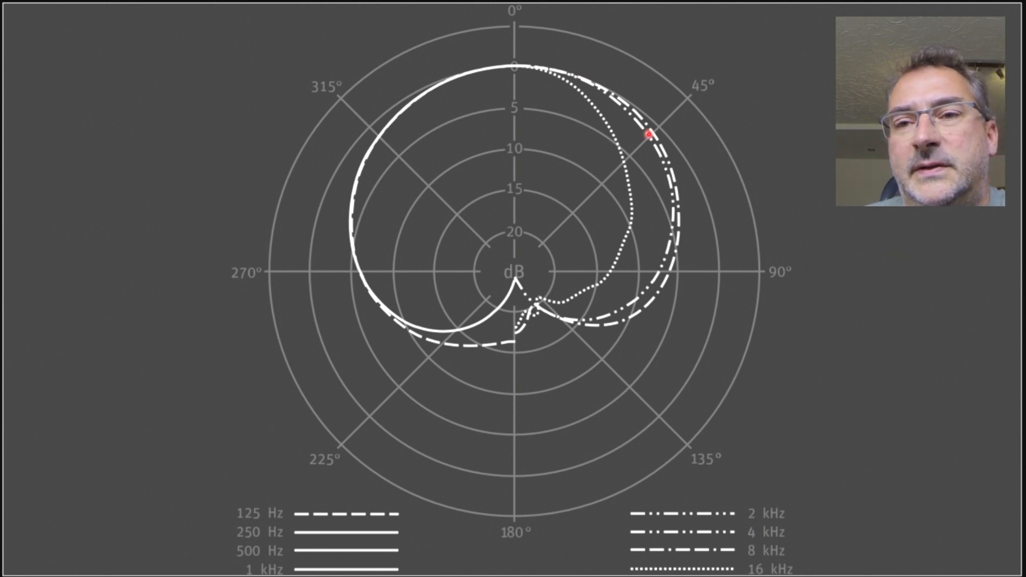
mouse_move(668, 256)
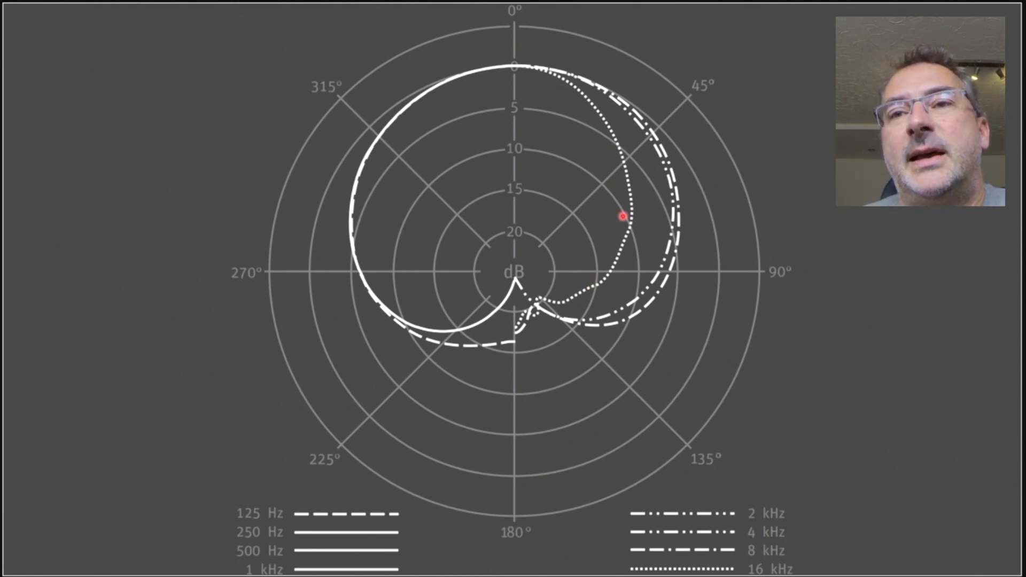
mouse_move(679, 165)
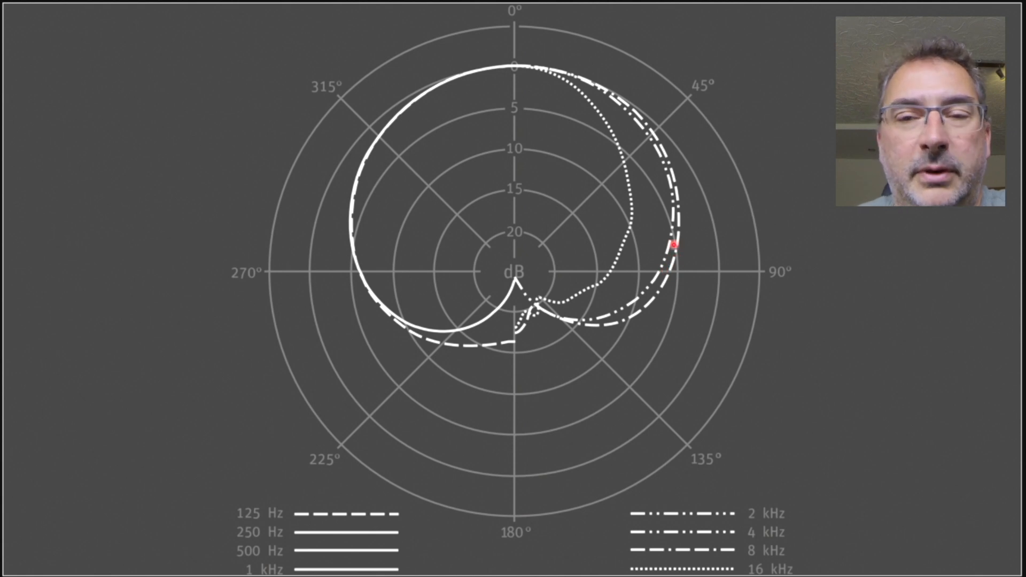
mouse_move(574, 61)
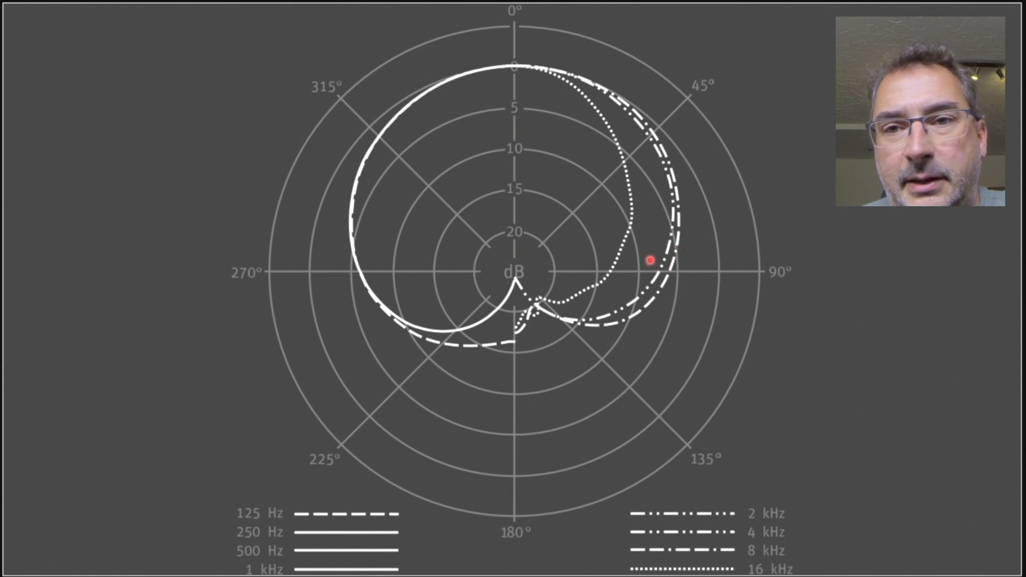
mouse_move(615, 269)
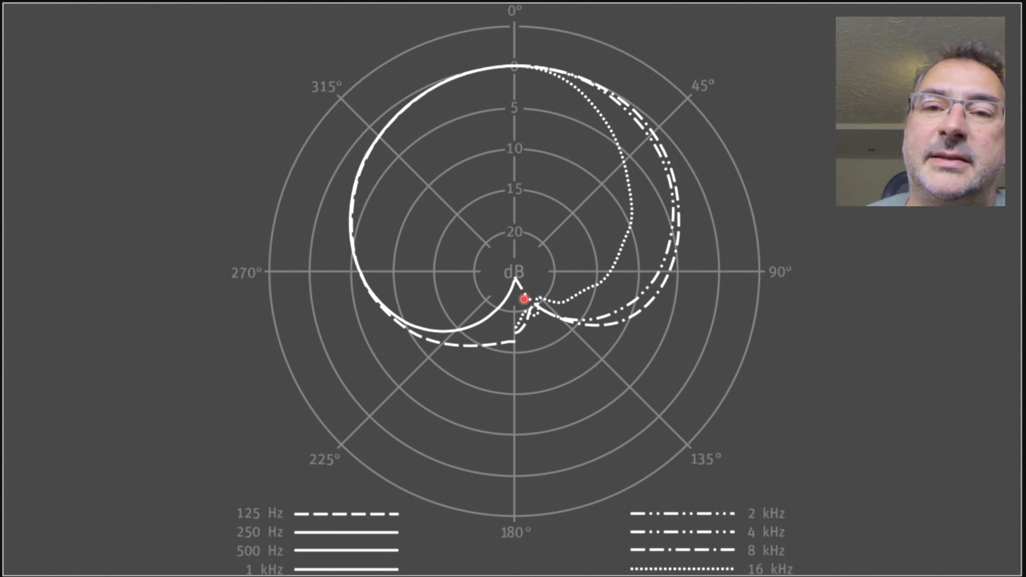
mouse_move(640, 175)
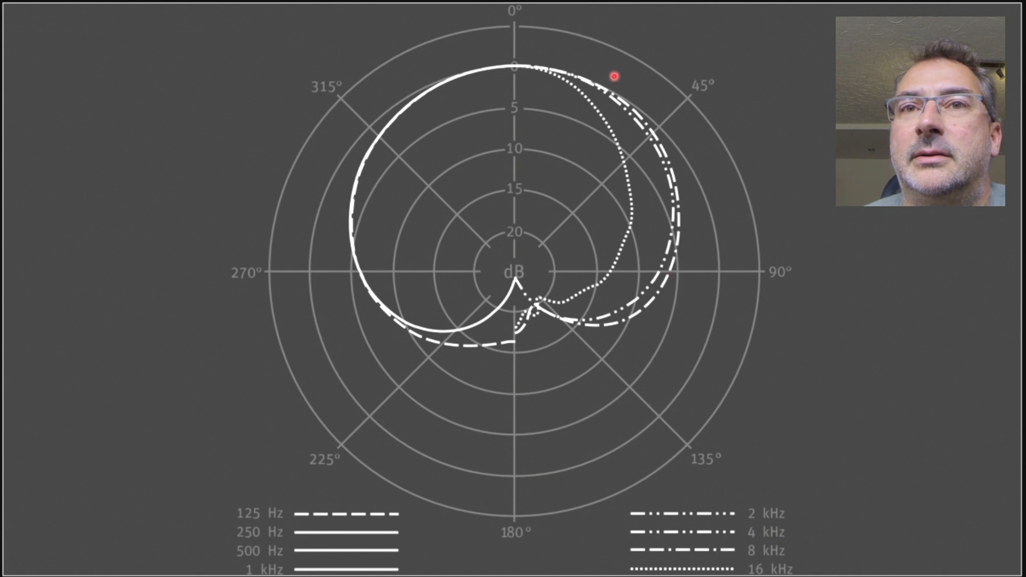
mouse_move(539, 67)
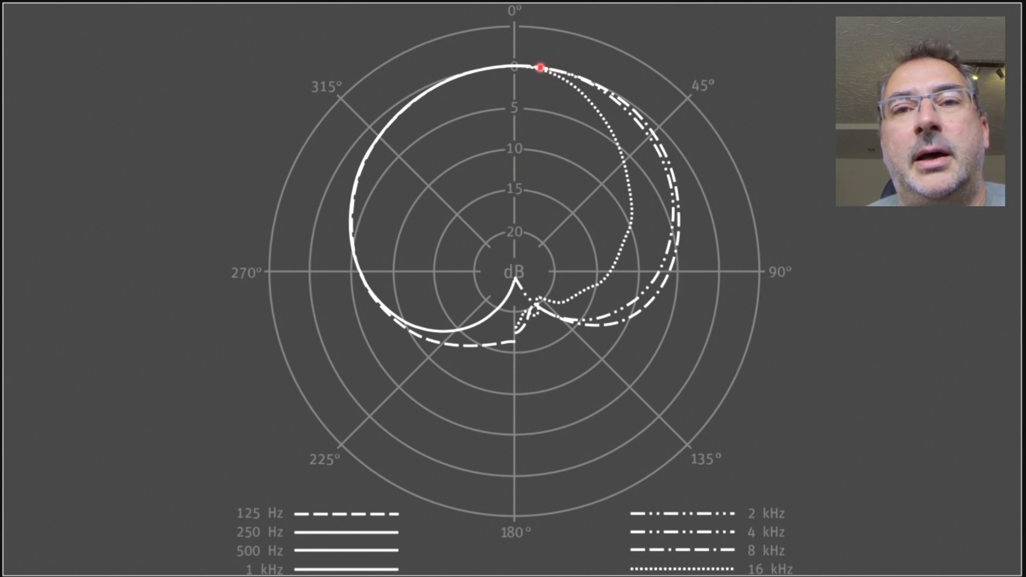
mouse_move(580, 78)
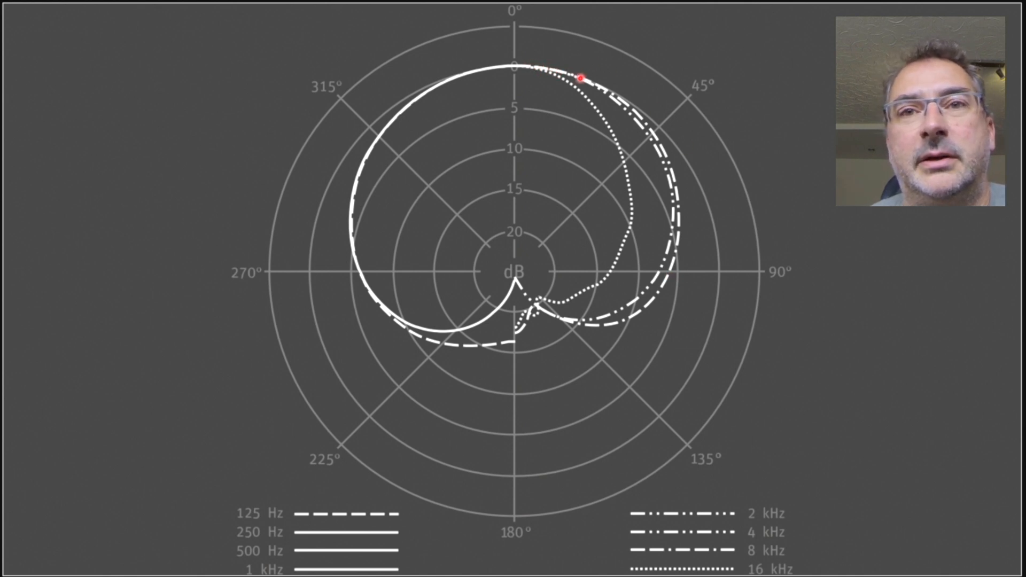
mouse_move(524, 166)
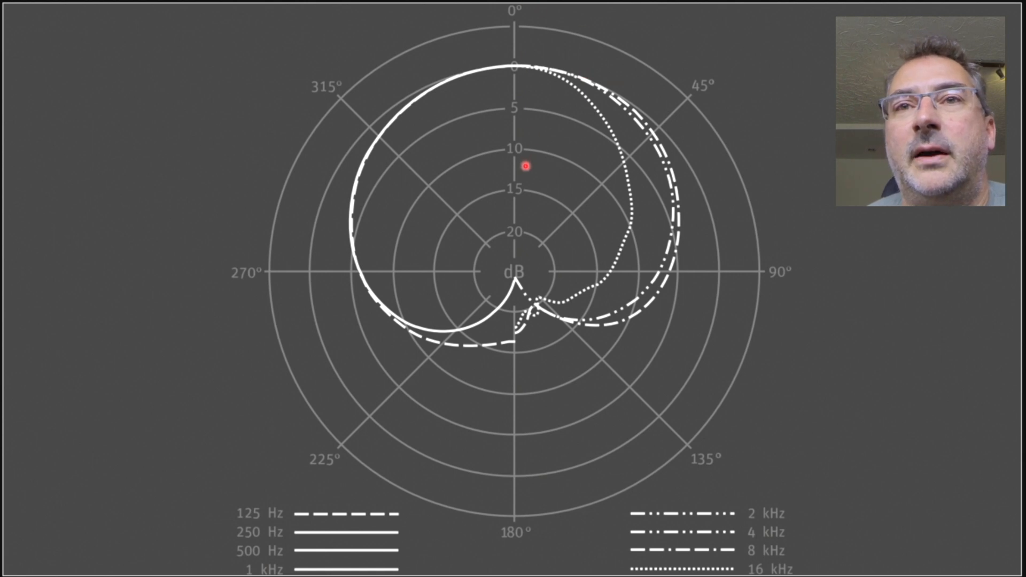
mouse_move(683, 58)
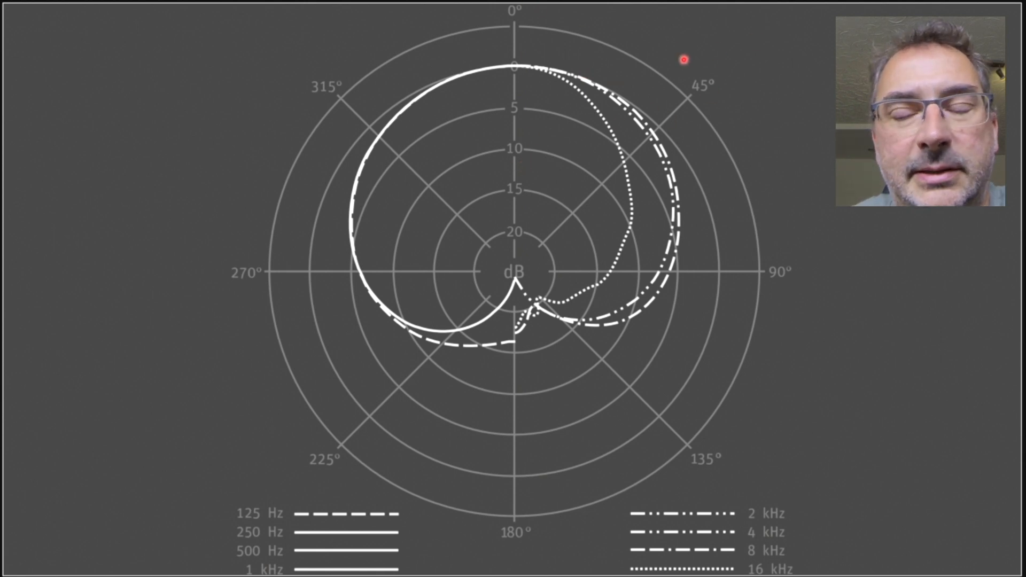
mouse_move(783, 190)
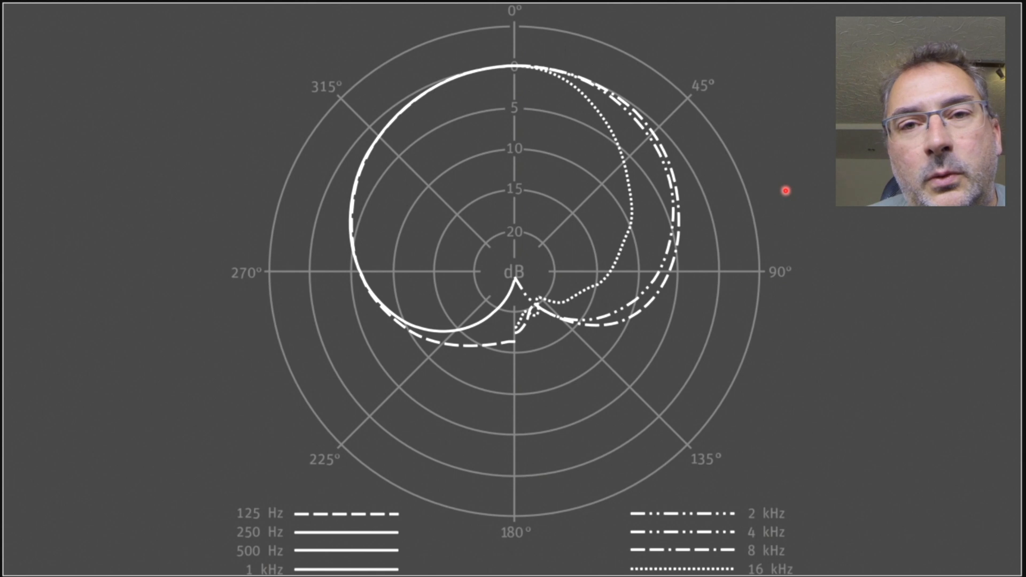
mouse_move(647, 266)
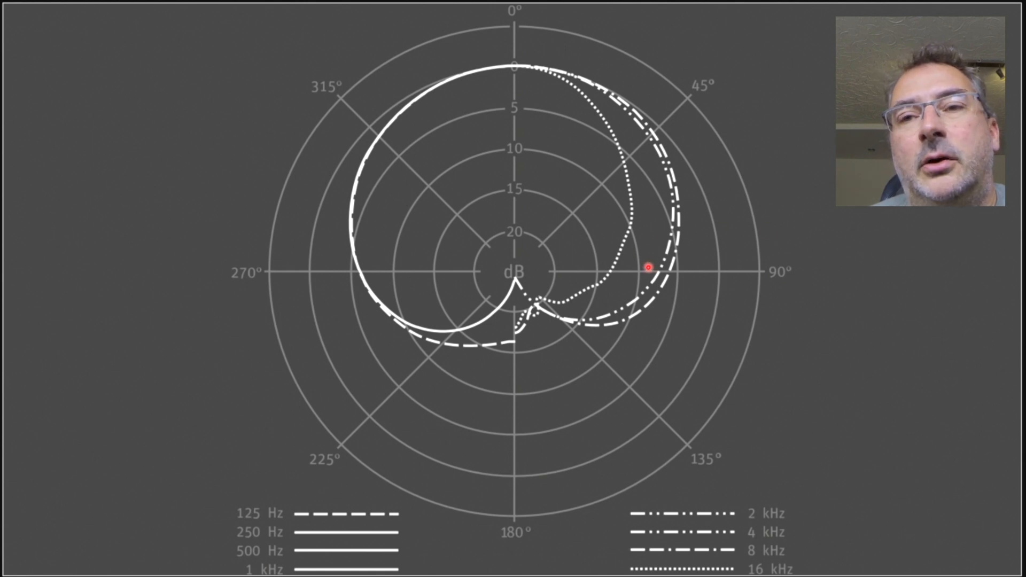
mouse_move(694, 231)
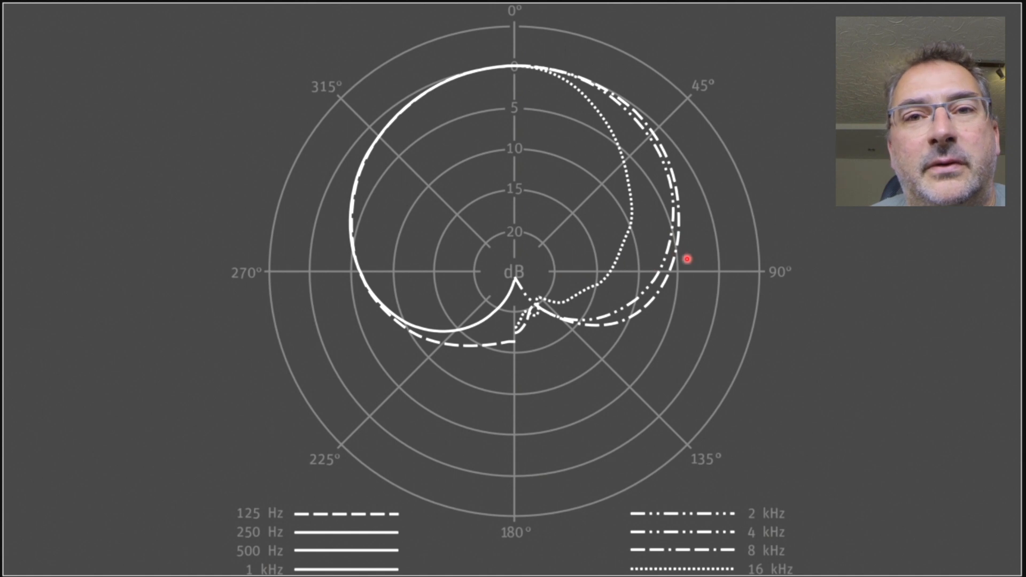
mouse_move(589, 105)
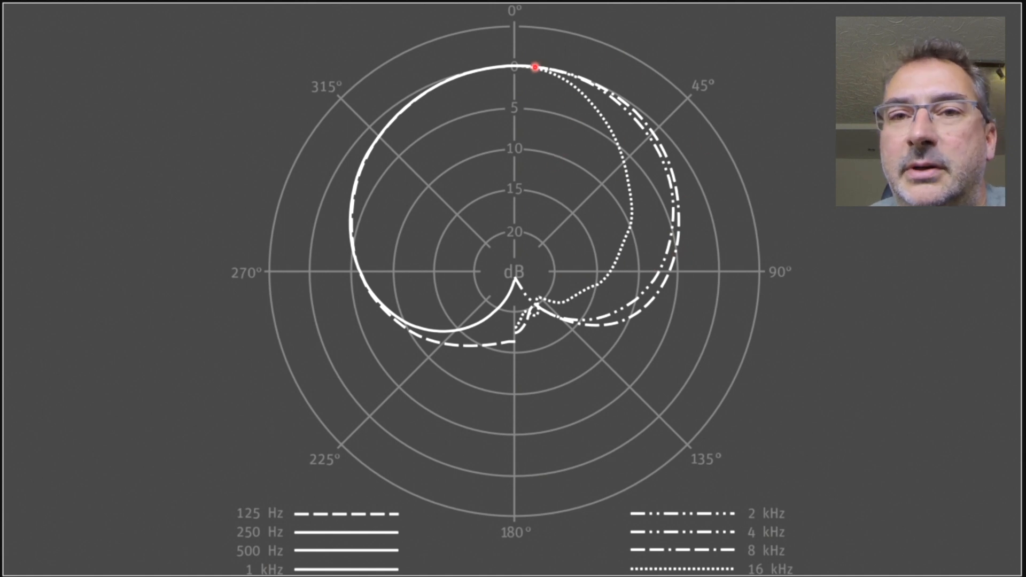
mouse_move(689, 260)
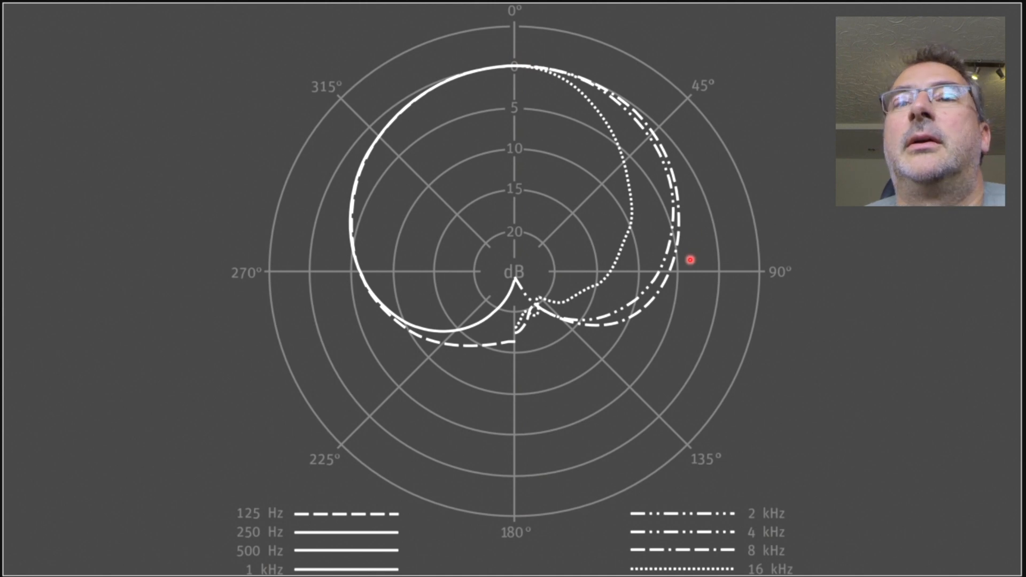